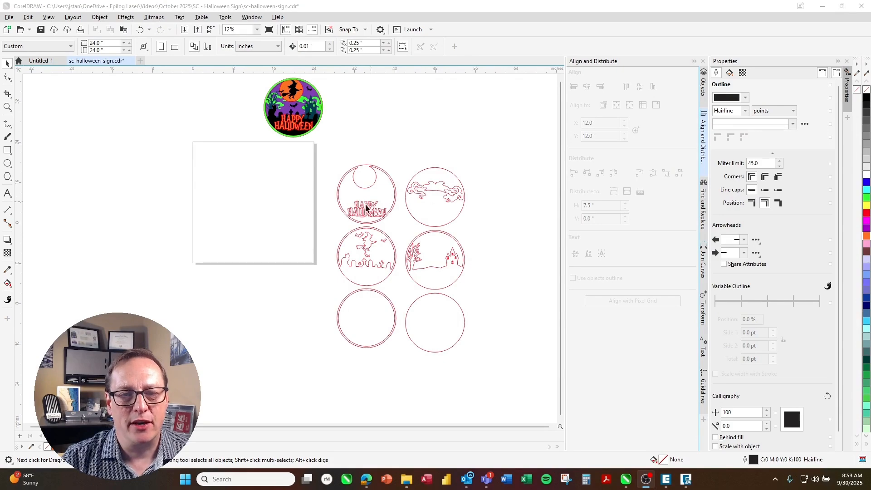
mouse_move(450, 305)
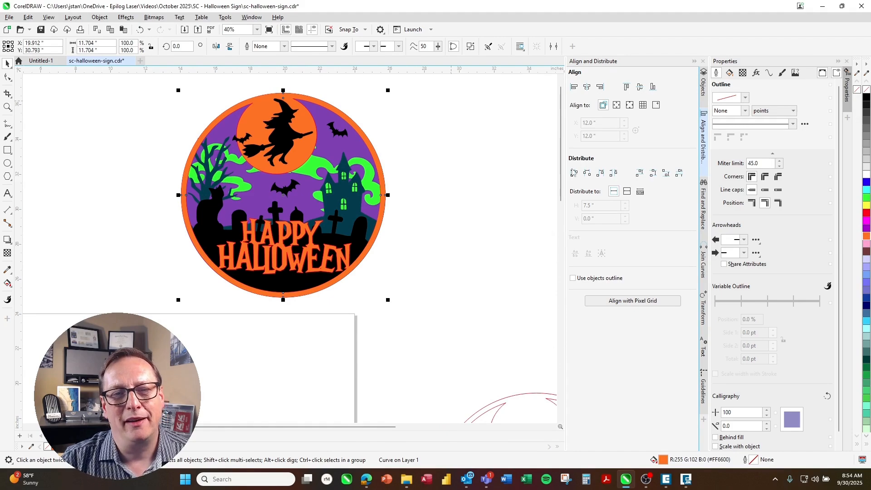
mouse_move(574, 173)
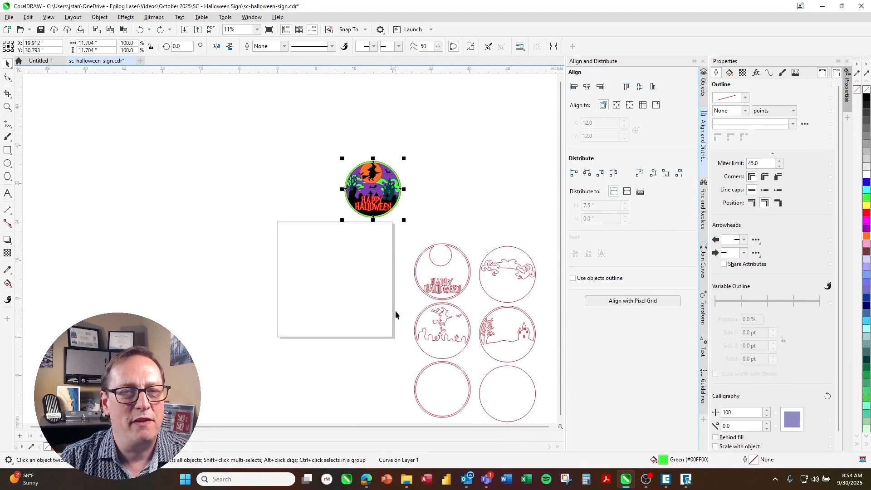
mouse_move(289, 258)
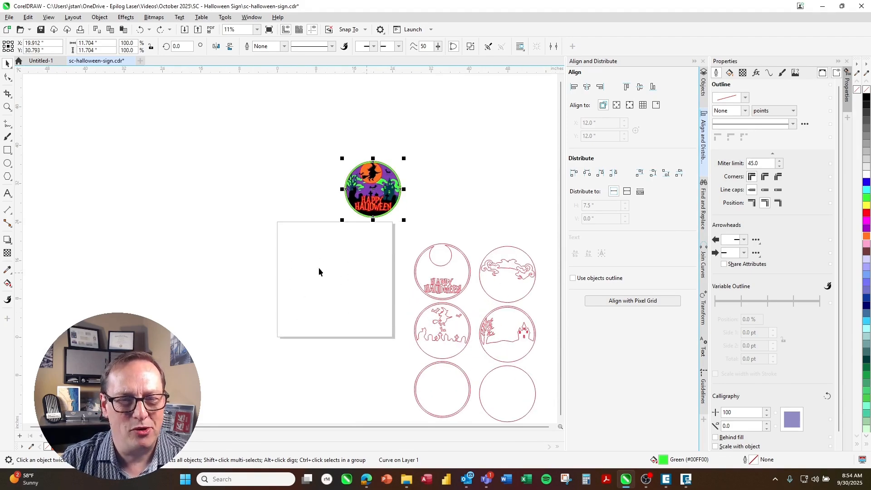
mouse_move(282, 228)
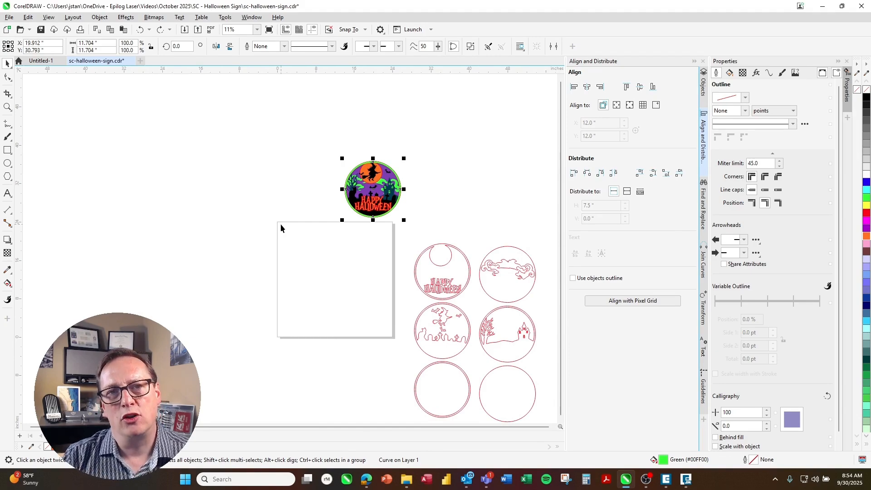
mouse_move(319, 228)
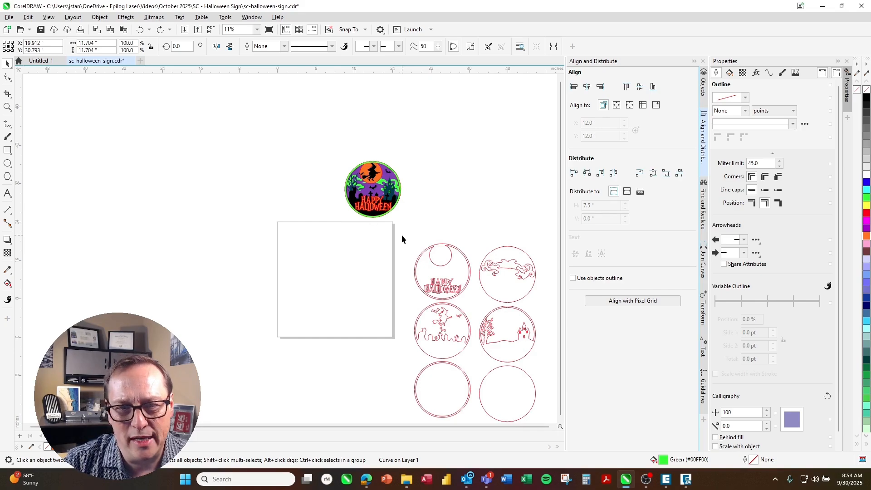
- Print the selected Happy Halloween and witch circles to the Epilog Engraver as a selection
left_click_drag(405, 233, 475, 361)
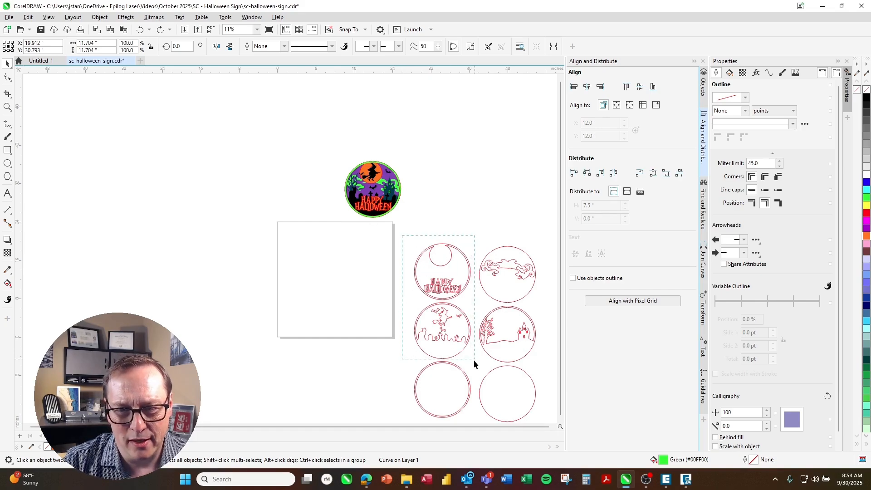
left_click(443, 287)
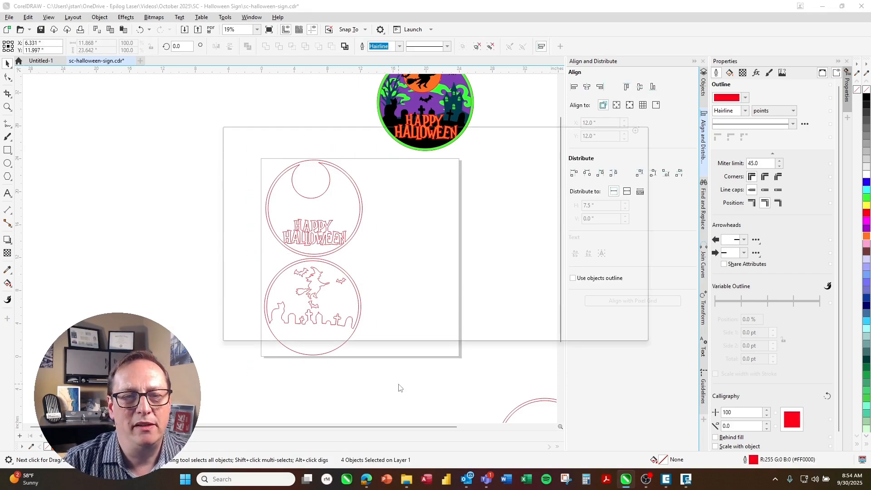
key("ctrl+p")
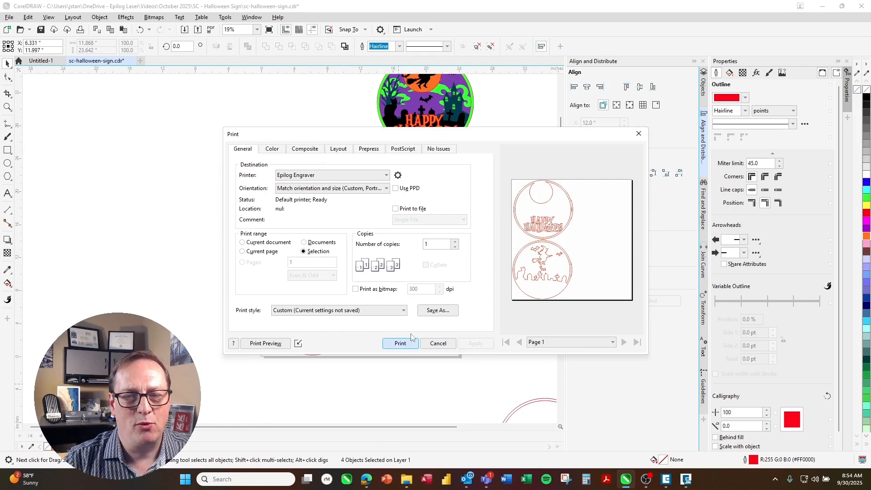
left_click(400, 343)
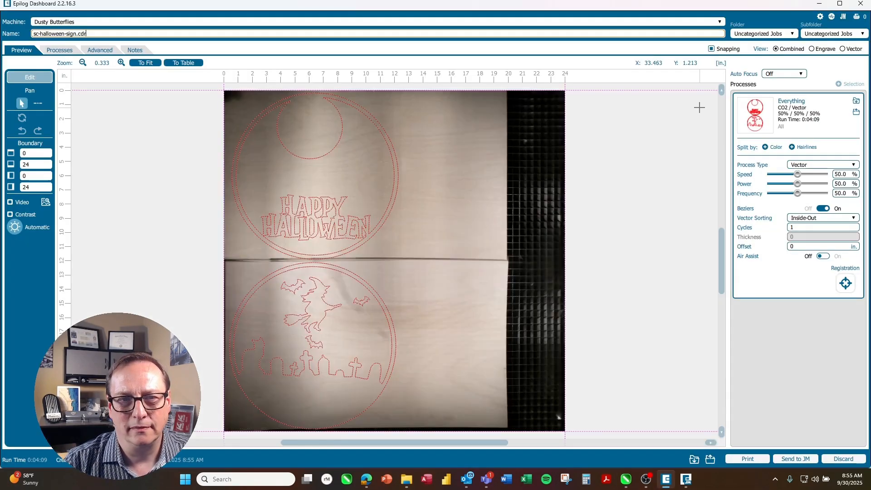
mouse_move(365, 136)
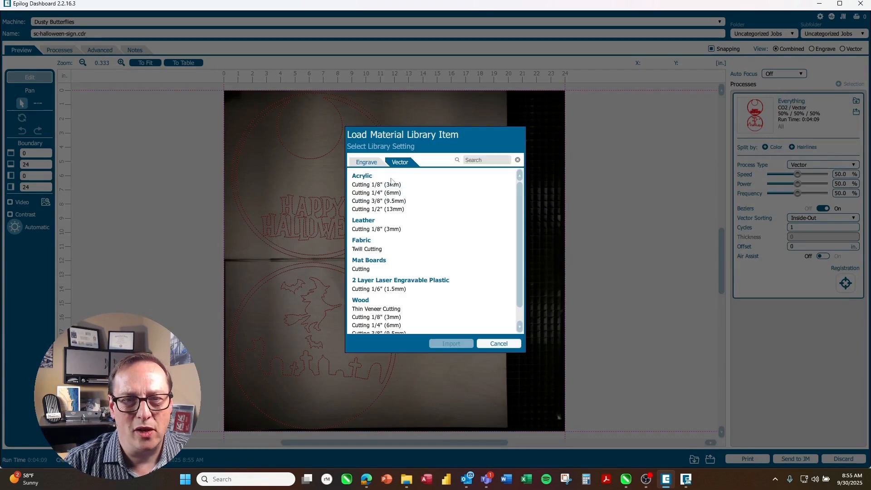
- Import Wood Cutting 1/8" (3mm) vector settings and name the job 'Sign Parts'
left_click(385, 317)
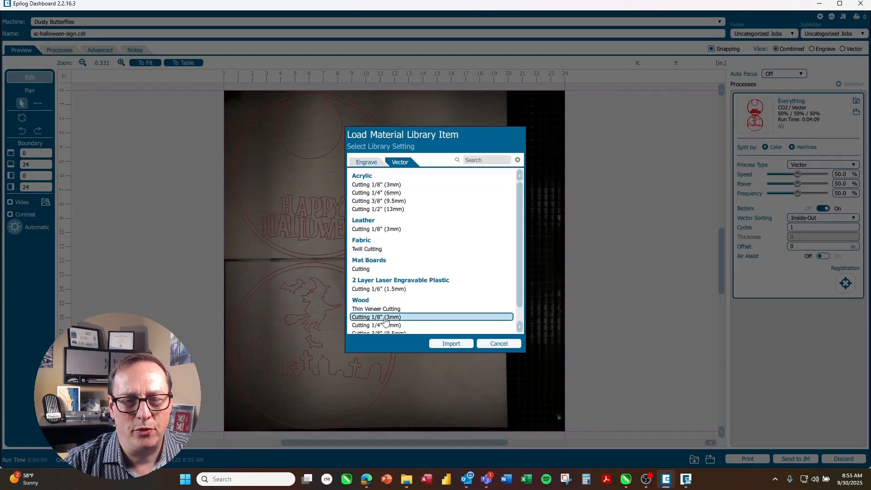
left_click(451, 344)
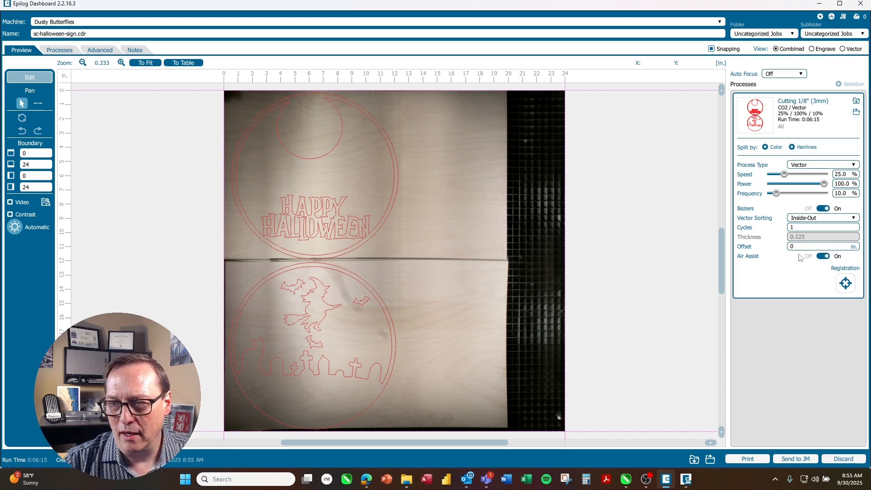
mouse_move(267, 130)
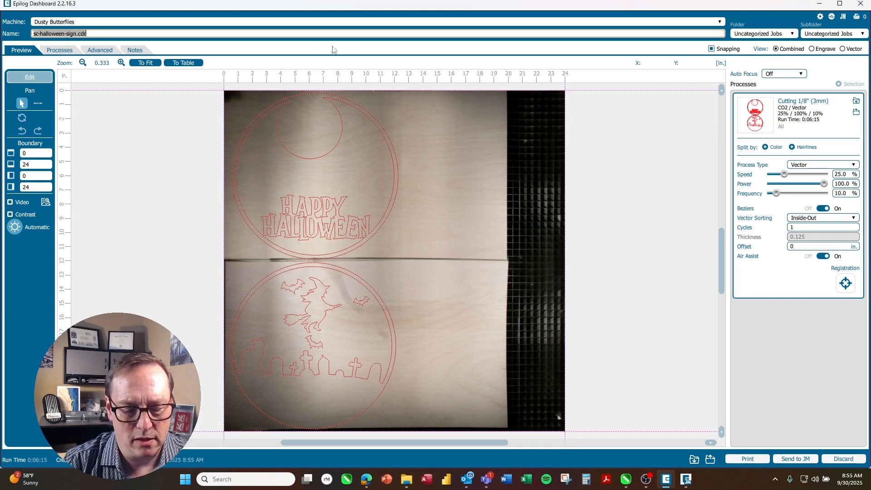
type("Sign Parts")
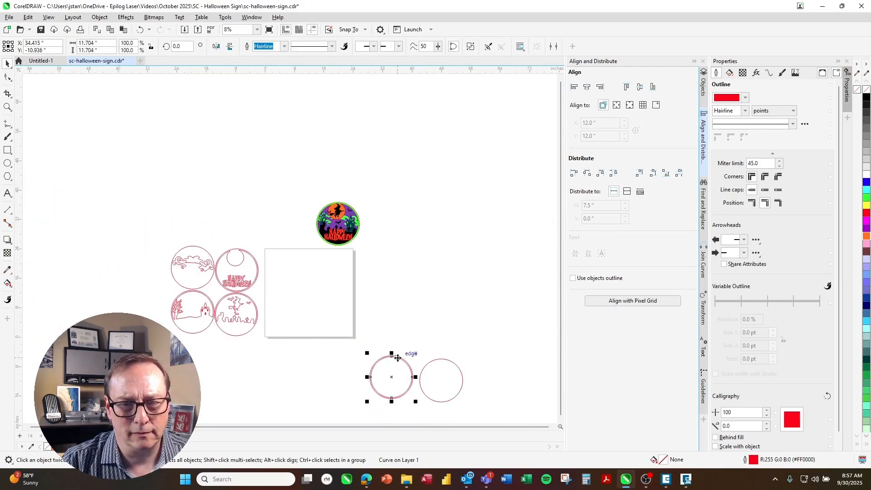
- Drag a plain outer circle into position on the artboard for the next job
left_click_drag(391, 377, 286, 315)
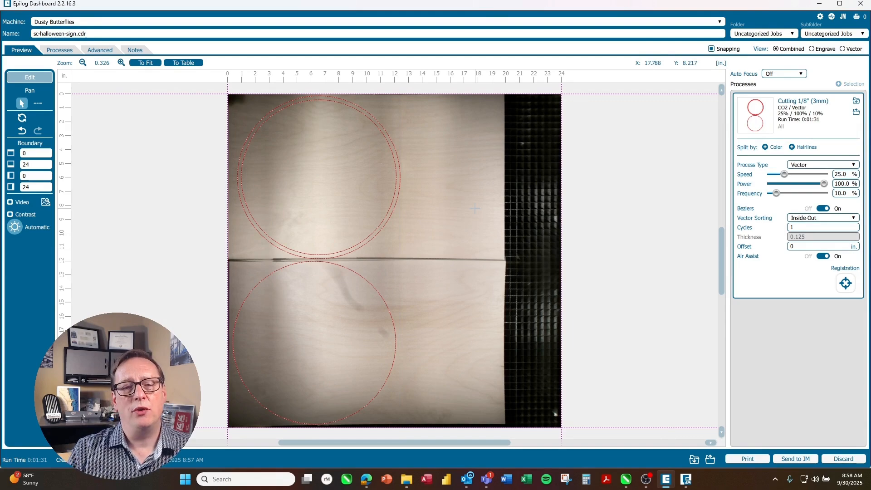
mouse_move(326, 285)
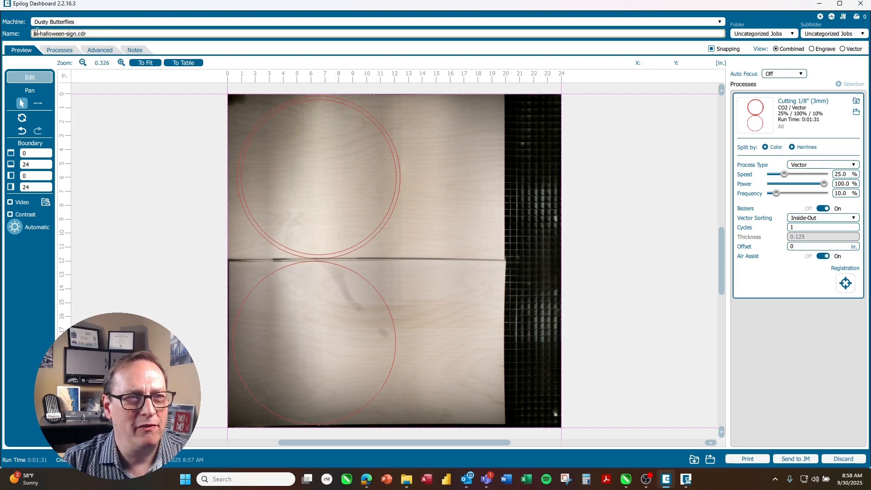
- Rename the job 'sign parts 3' and print it to the laser
type("p")
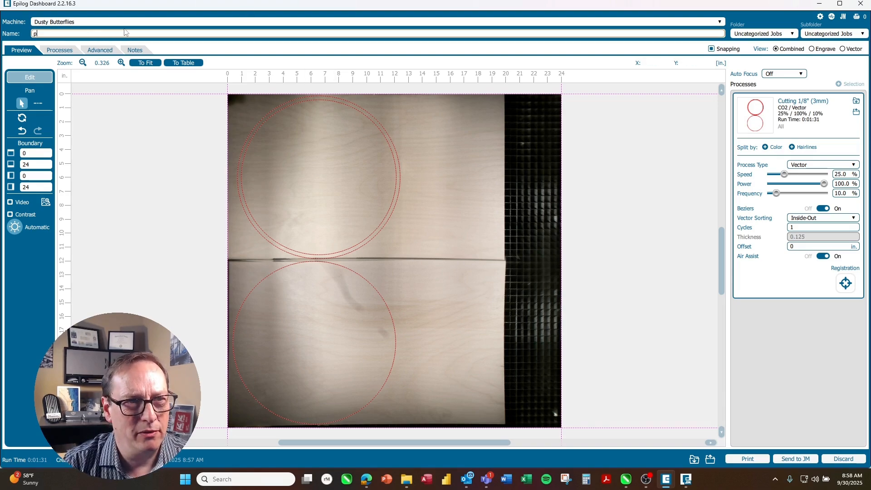
type("sign parts 3")
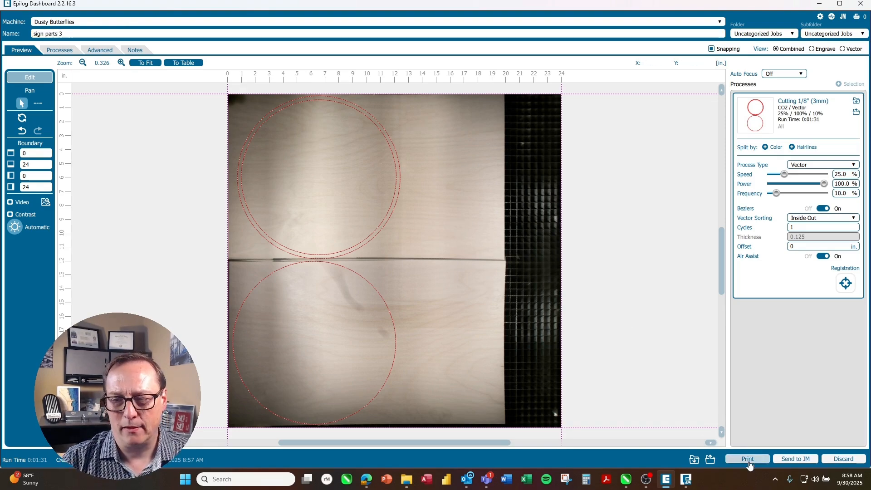
left_click(748, 459)
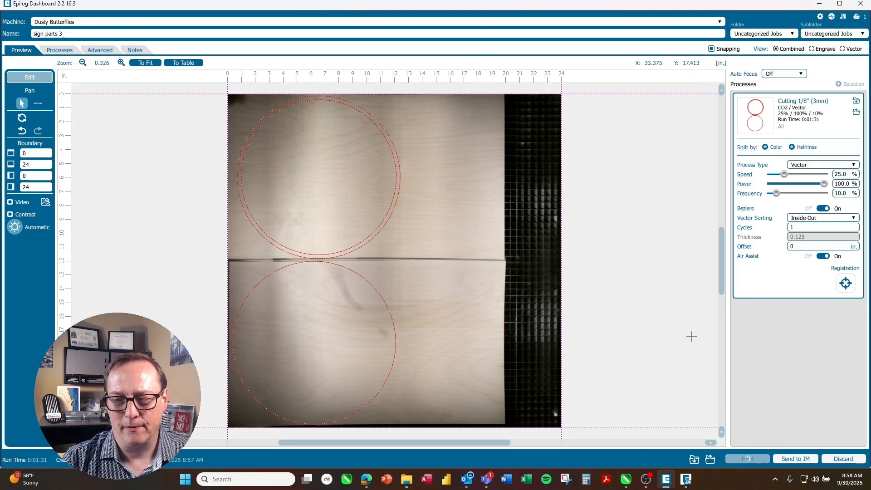